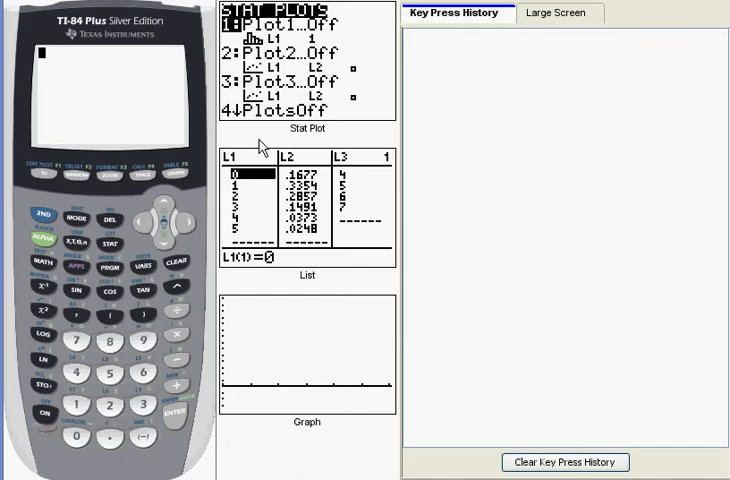
mouse_move(260, 148)
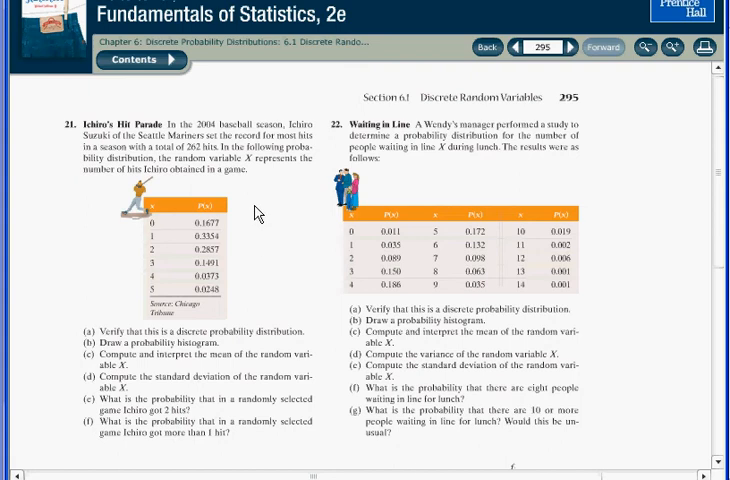
mouse_move(257, 301)
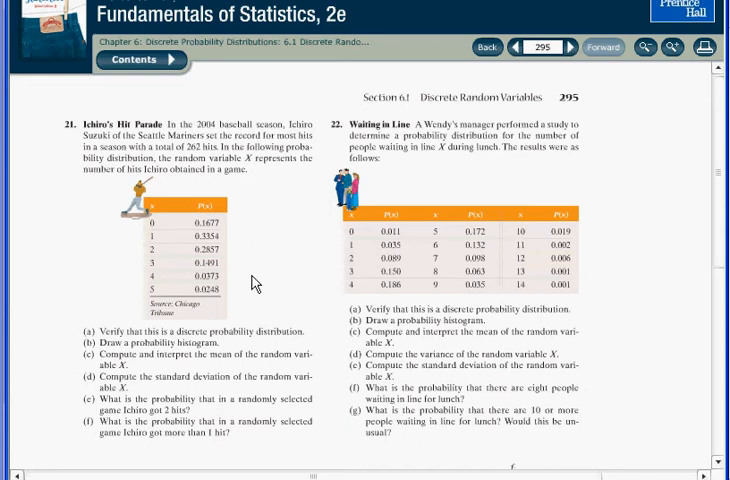
mouse_move(240, 302)
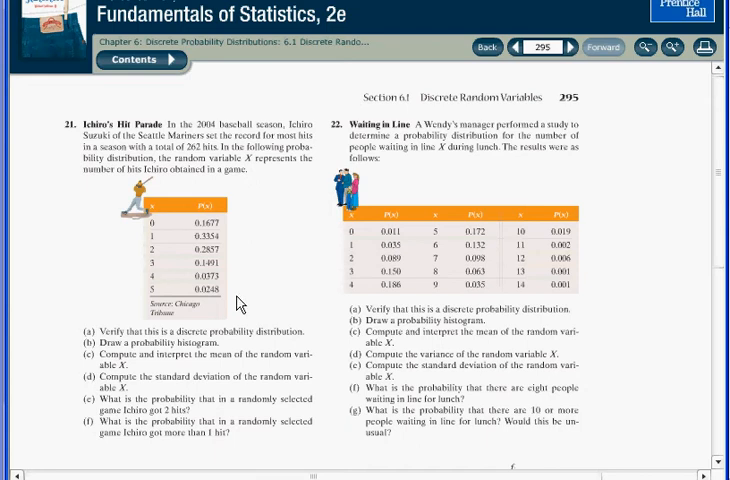
mouse_move(240, 291)
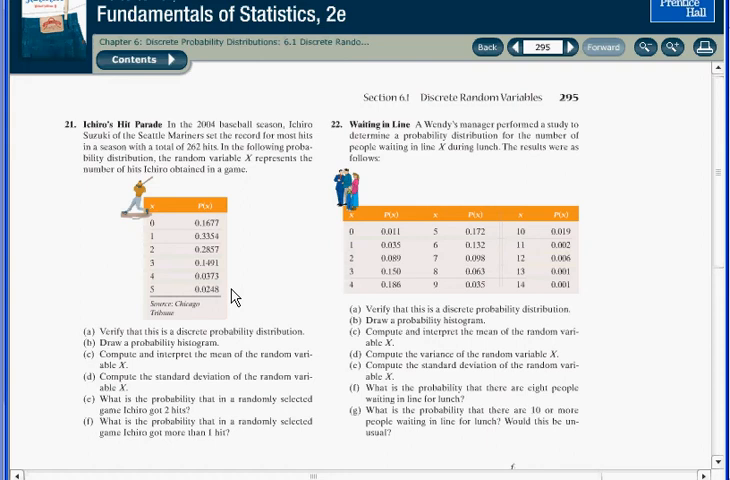
mouse_move(228, 281)
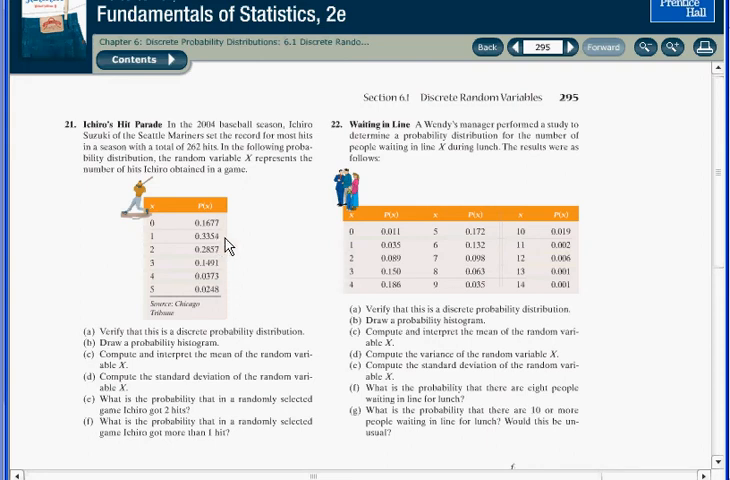
mouse_move(232, 294)
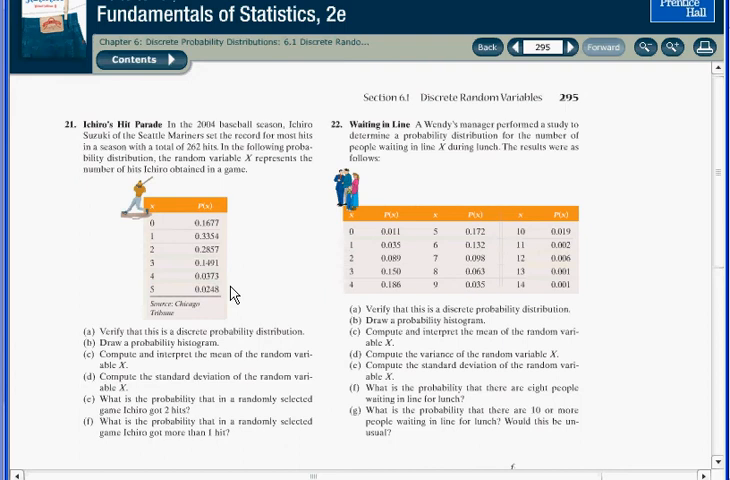
mouse_move(228, 297)
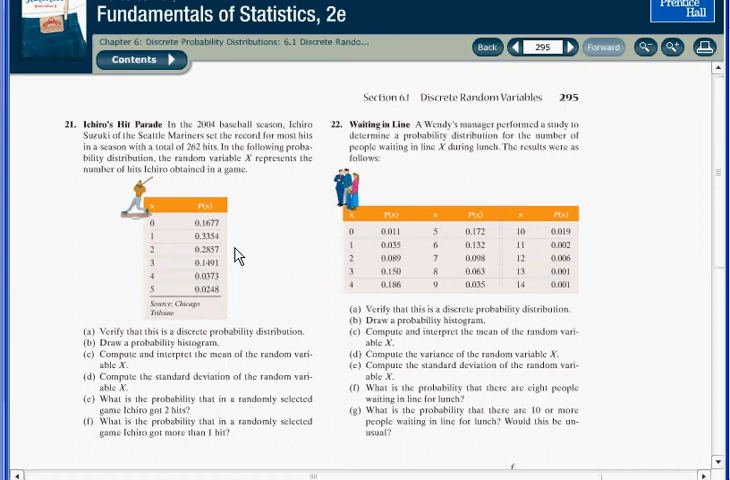
mouse_move(238, 274)
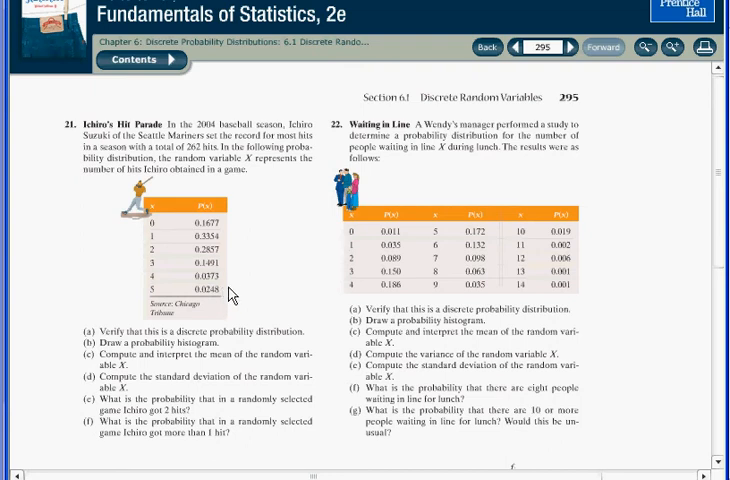
mouse_move(258, 295)
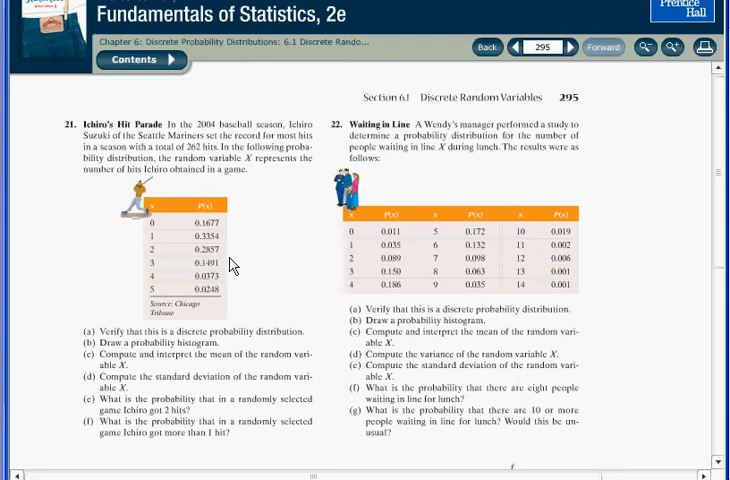
mouse_move(234, 272)
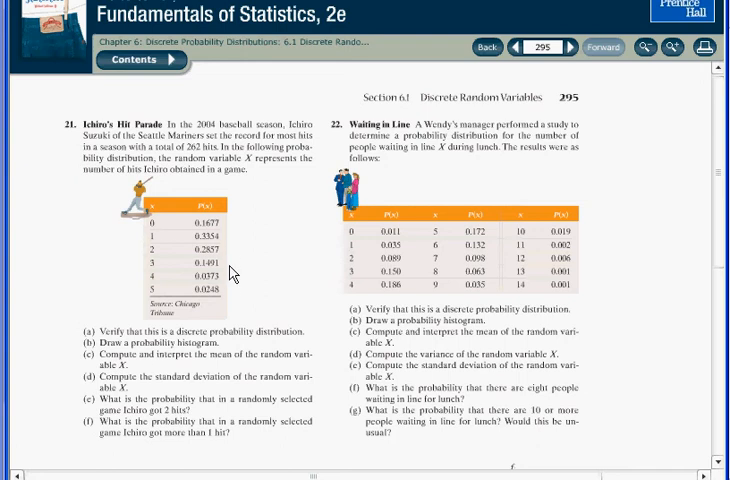
mouse_move(230, 281)
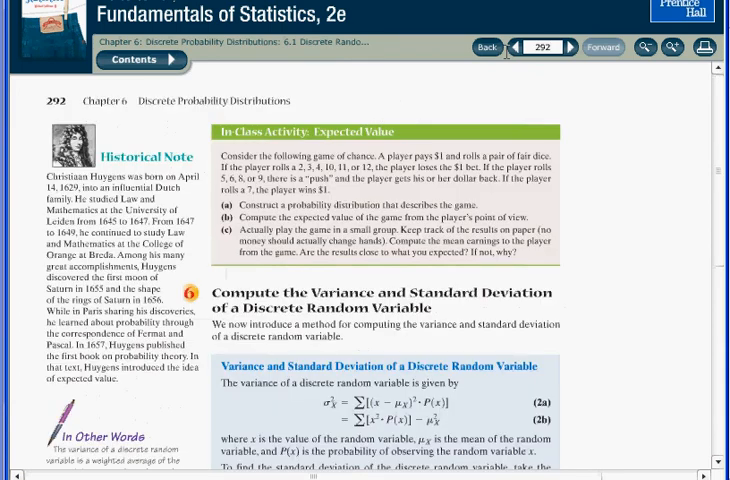
mouse_move(723, 158)
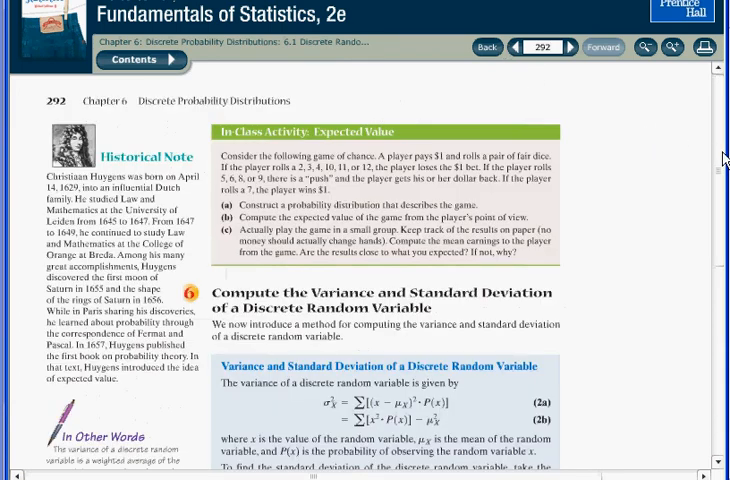
- Scroll page 292 down to the Variance and Standard Deviation box and Example 8
scroll(down, 3)
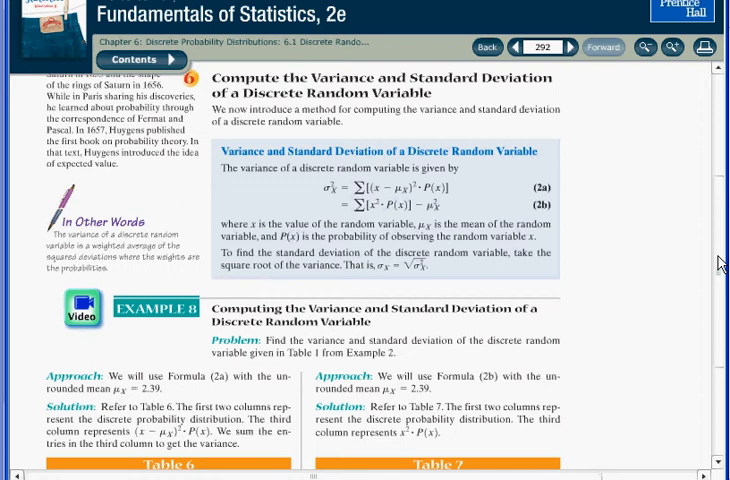
scroll(down, 3)
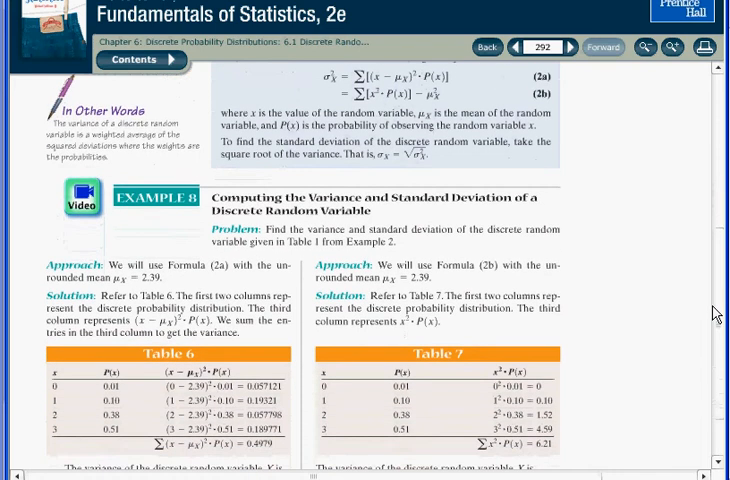
scroll(down, 3)
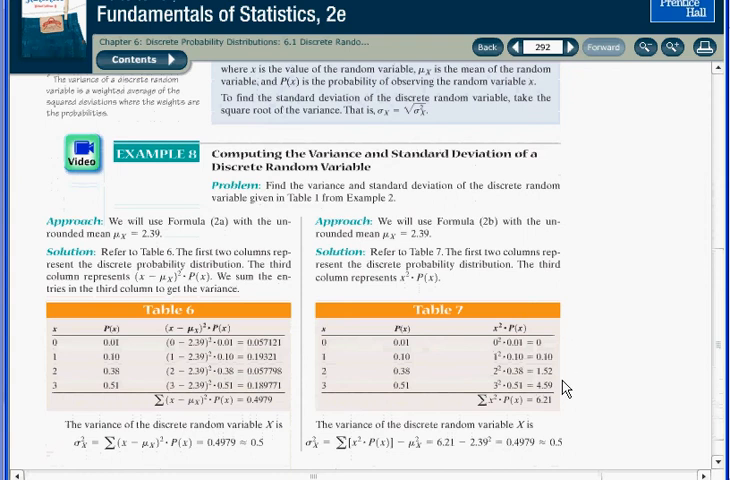
mouse_move(599, 371)
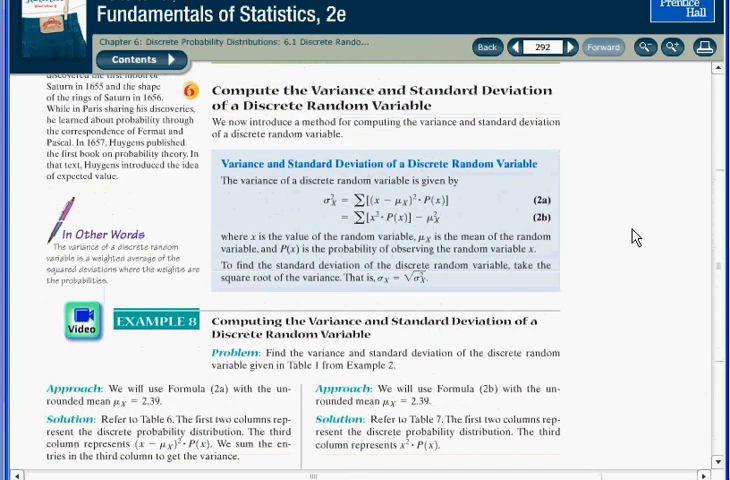
mouse_move(502, 207)
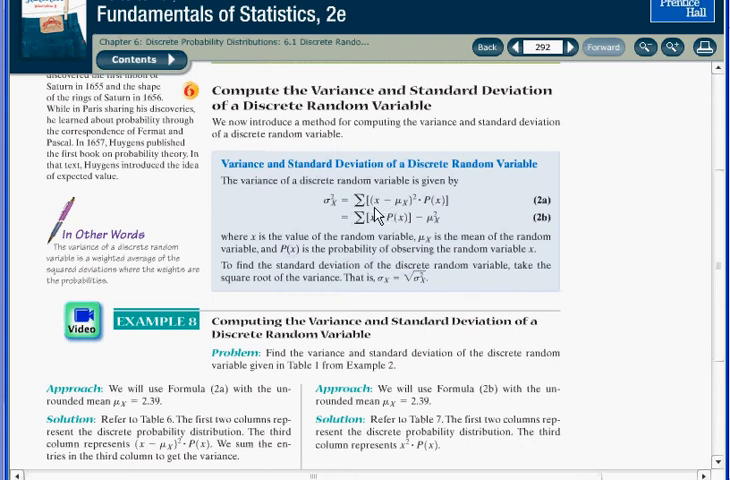
mouse_move(408, 222)
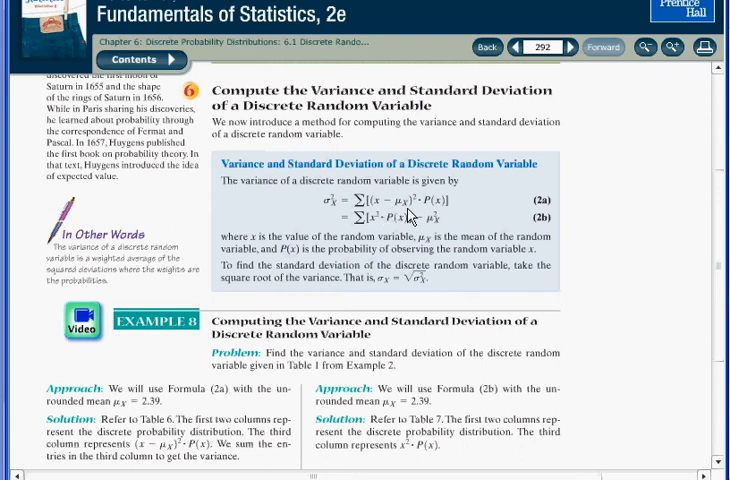
mouse_move(435, 214)
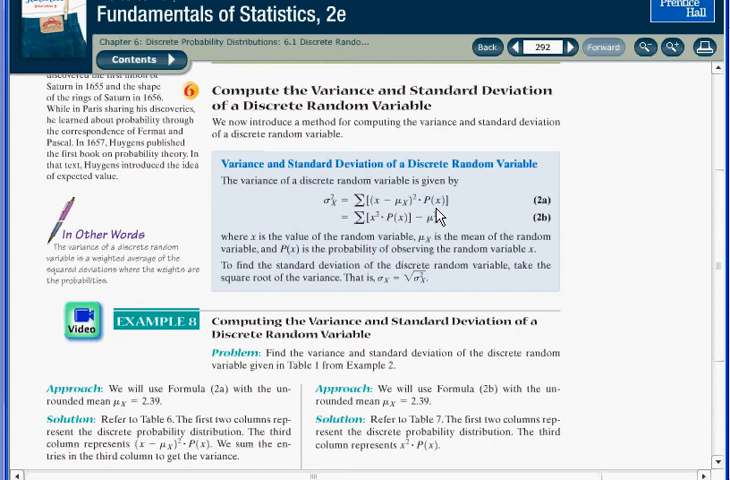
mouse_move(590, 213)
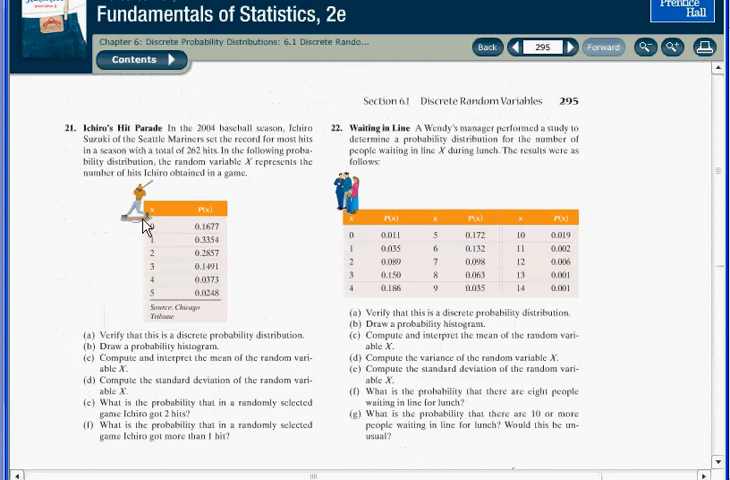
mouse_move(175, 315)
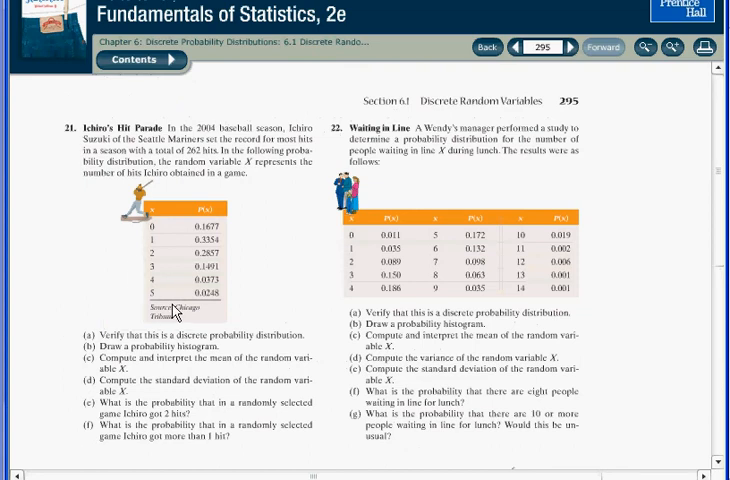
mouse_move(183, 314)
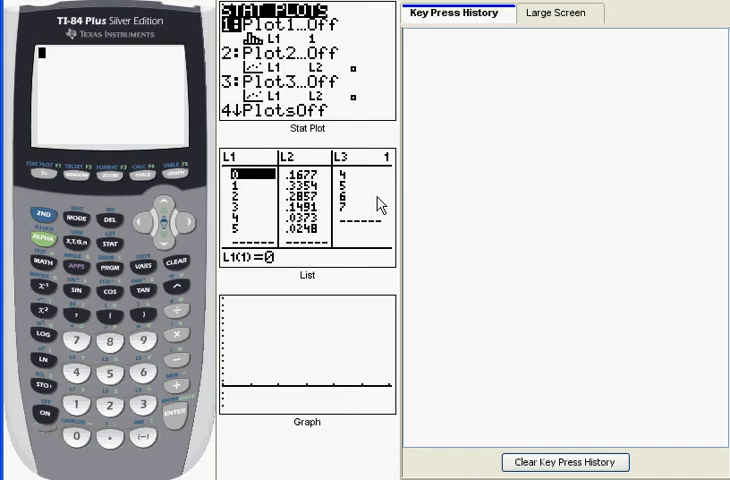
mouse_move(380, 277)
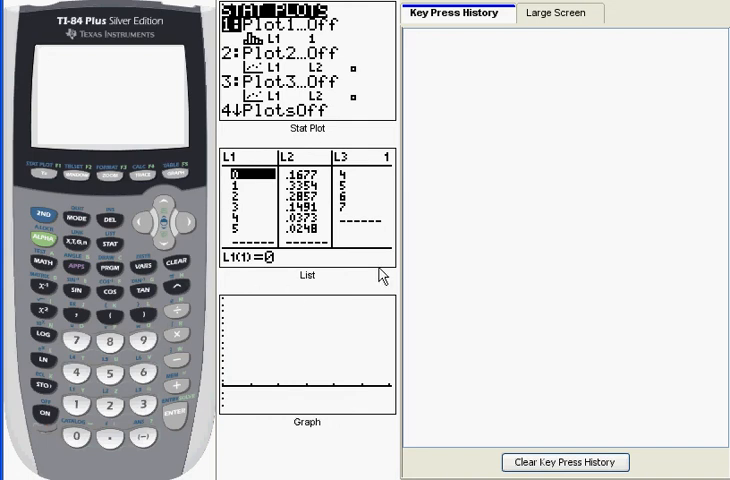
mouse_move(262, 258)
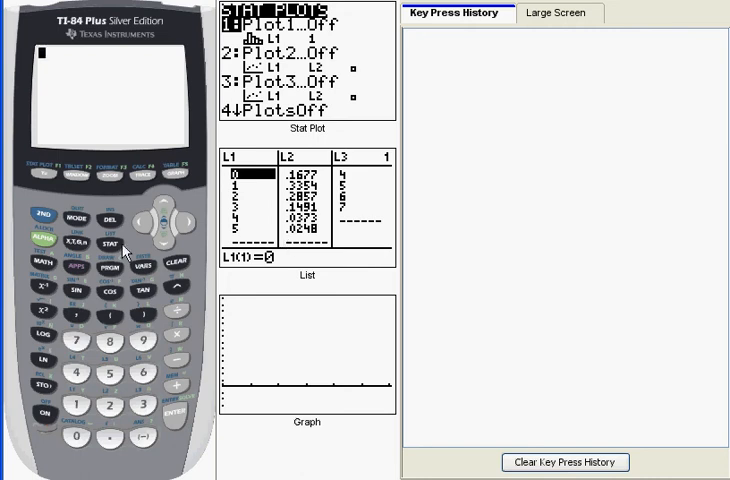
- Run 1-Var Stats on L1 with L2 frequencies, giving mean 1.6273 and σx 1.1785
click(117, 243)
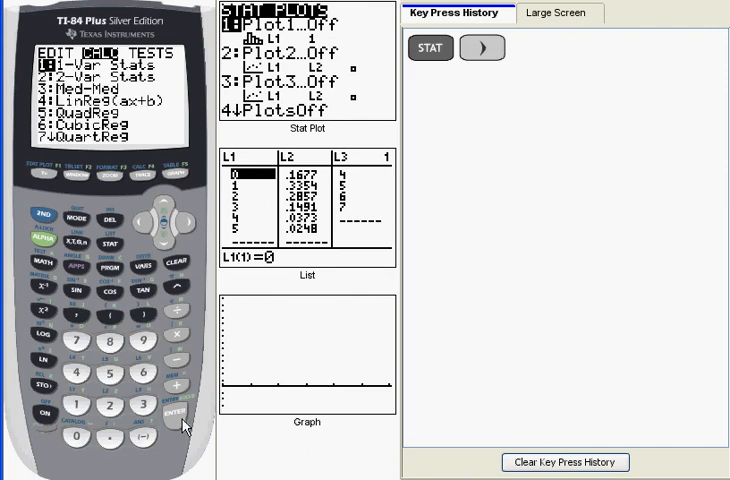
click(172, 412)
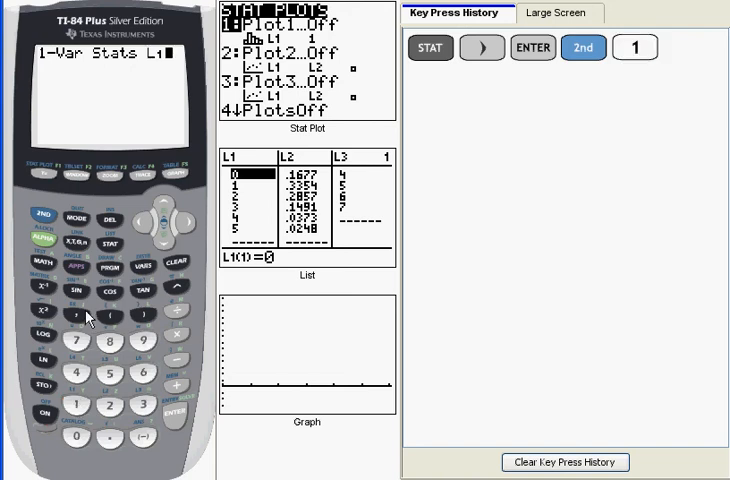
click(45, 217)
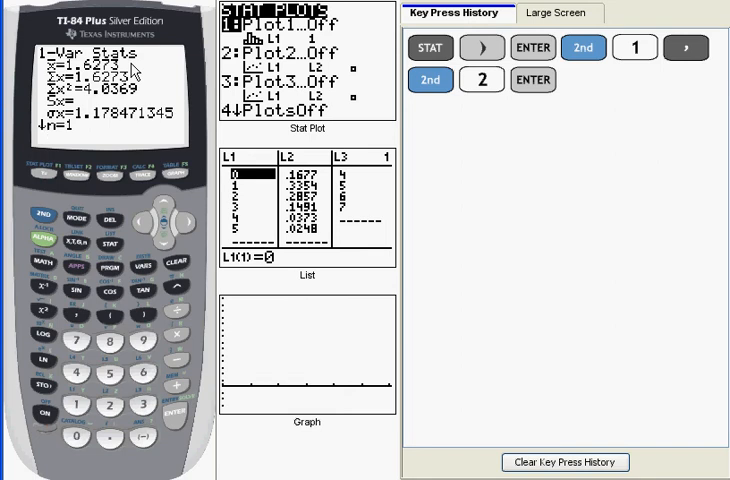
mouse_move(151, 97)
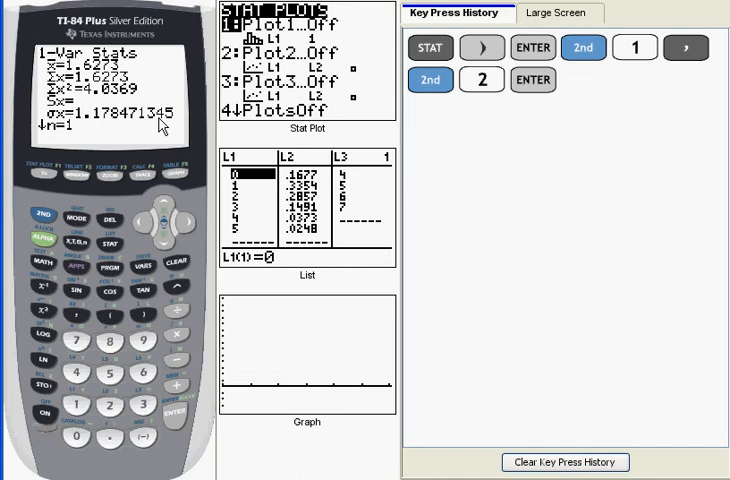
mouse_move(92, 123)
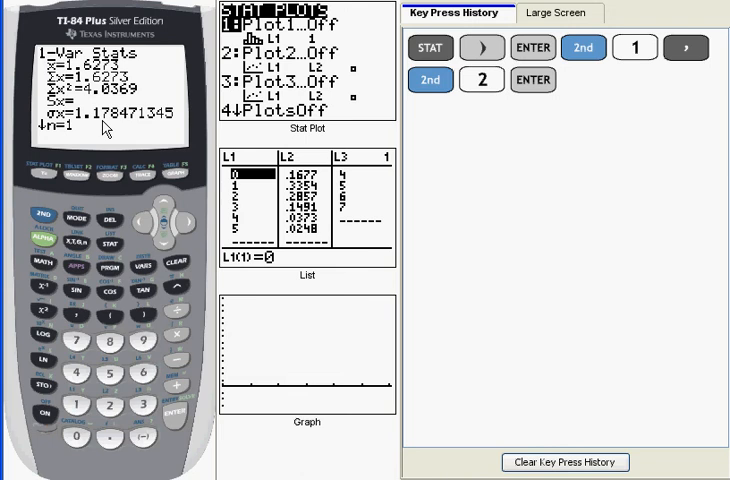
mouse_move(122, 118)
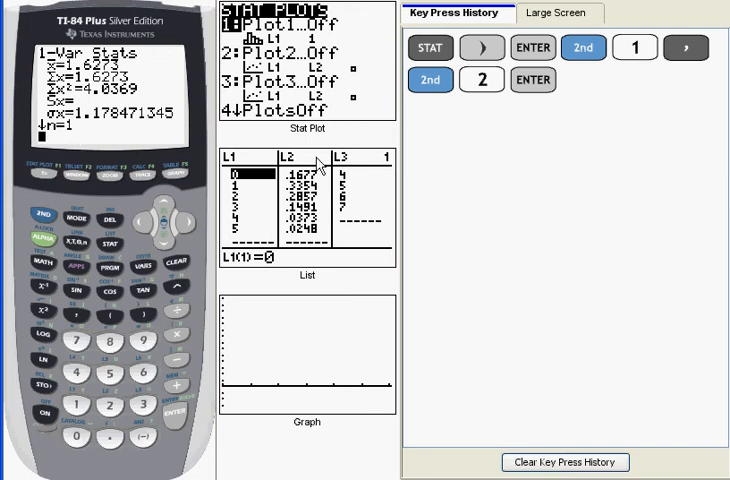
mouse_move(330, 248)
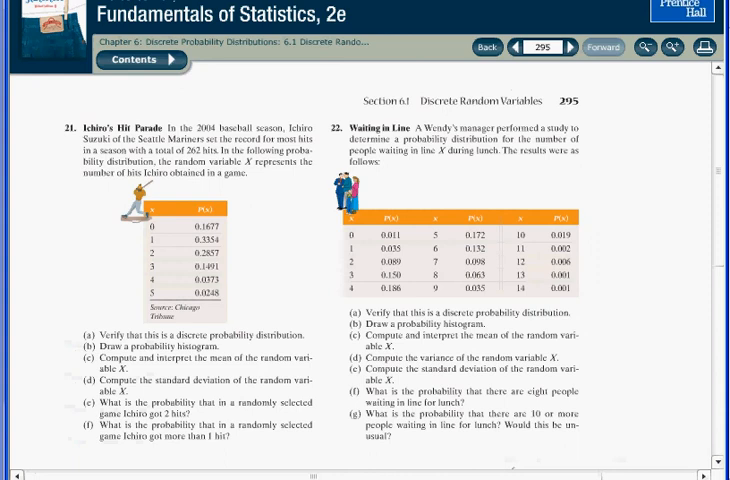
mouse_move(722, 140)
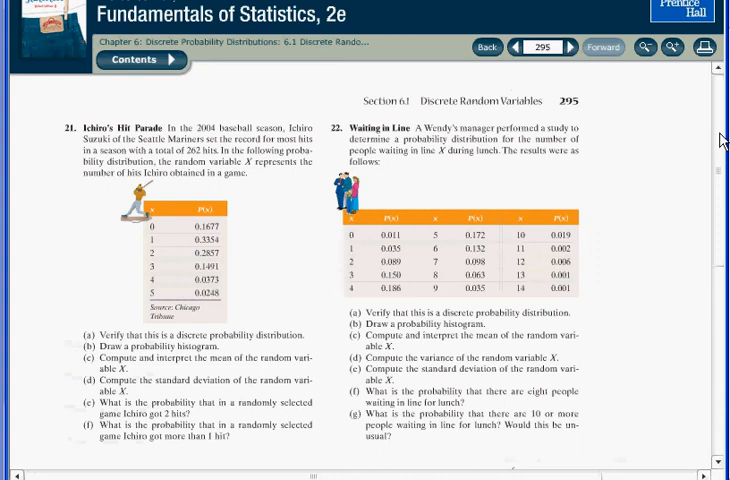
- Scroll page 295 down to Problem 23's World Series frequency table
scroll(down, 3)
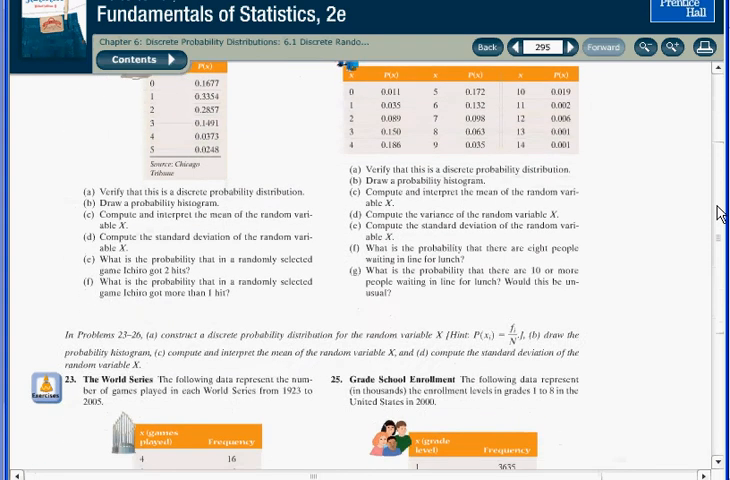
scroll(down, 3)
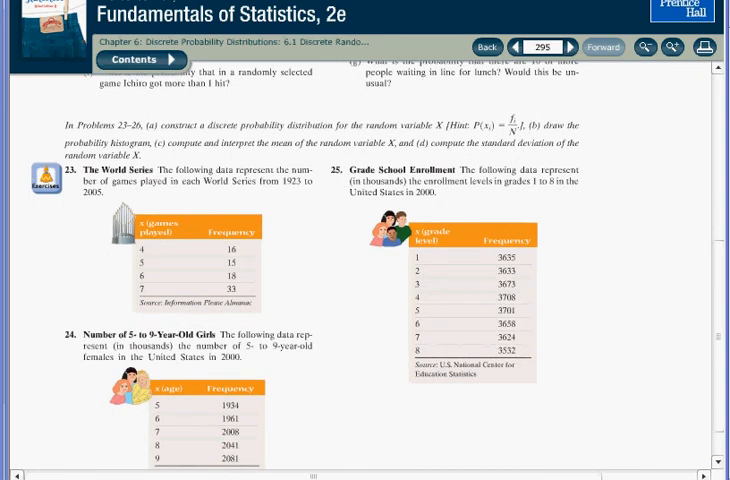
mouse_move(286, 281)
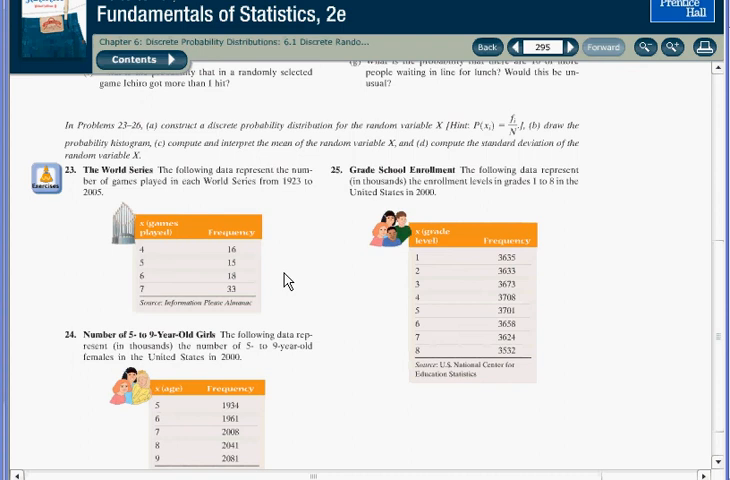
mouse_move(253, 245)
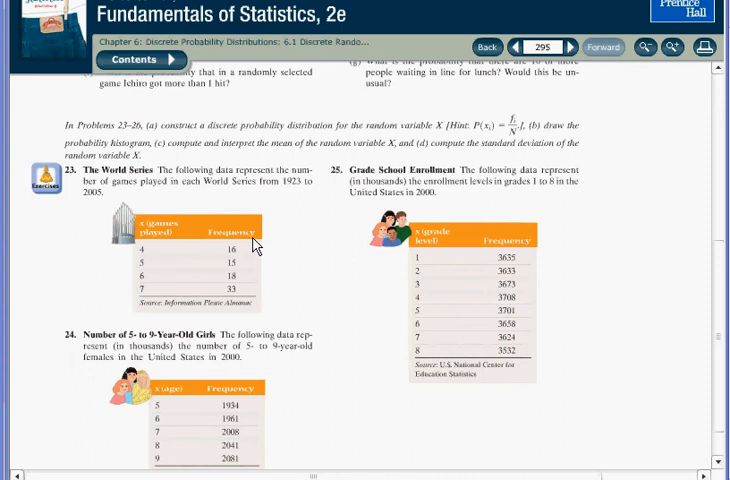
mouse_move(268, 334)
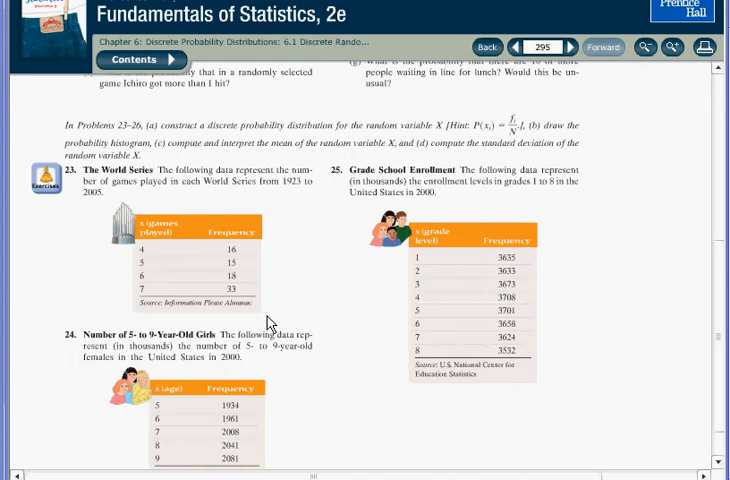
mouse_move(257, 245)
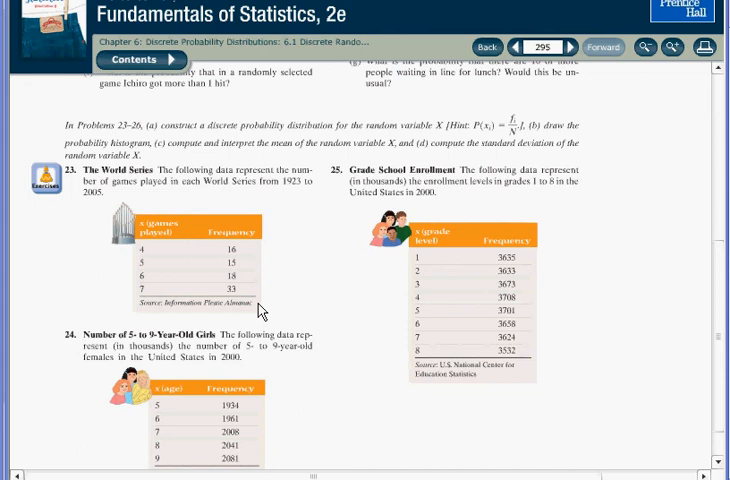
mouse_move(252, 291)
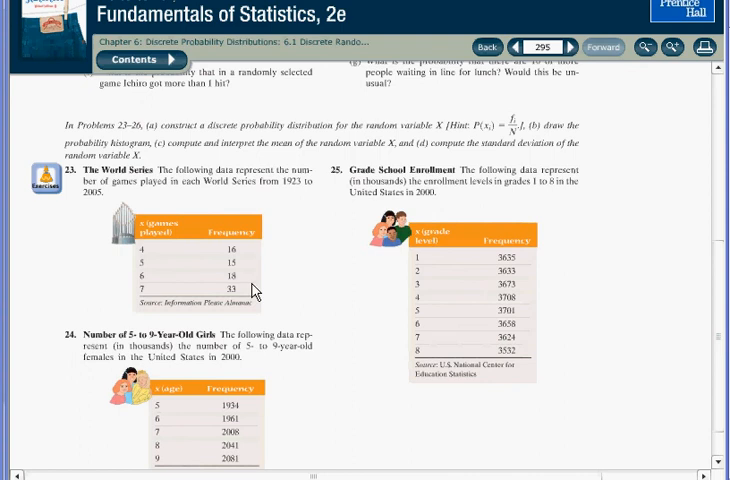
mouse_move(492, 155)
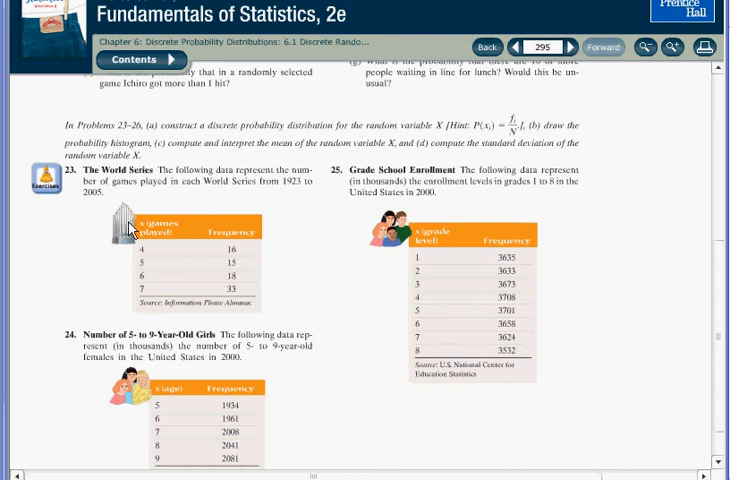
mouse_move(166, 309)
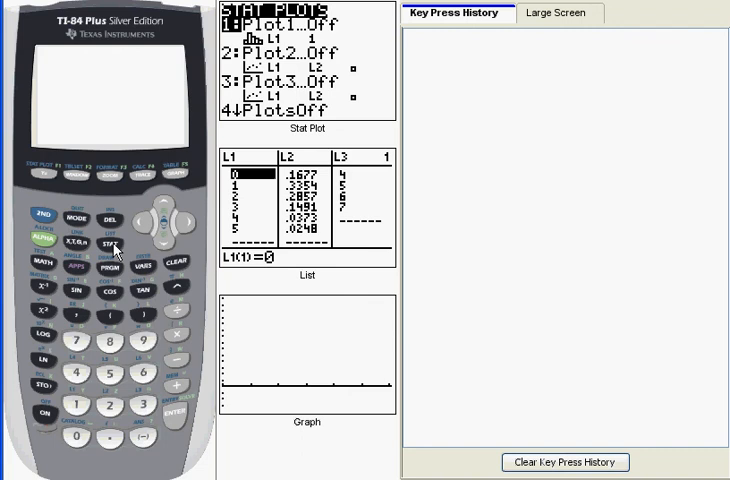
- View L3 (games 4–7) and L4 (frequencies 16, 15, 18, 33), then return to STAT
click(110, 244)
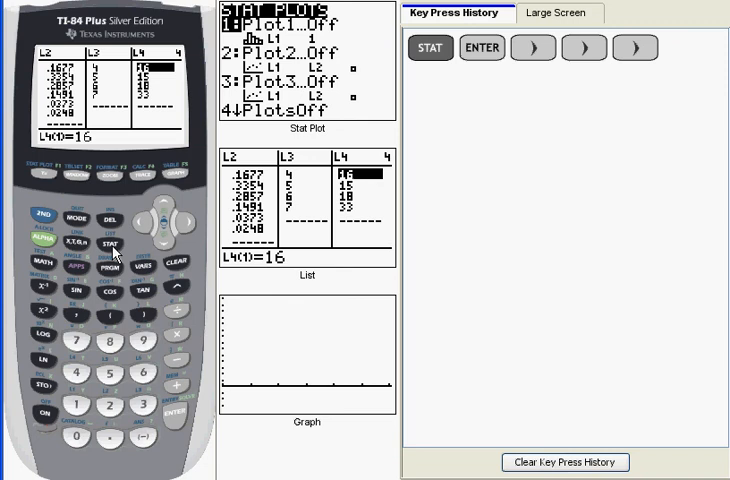
click(113, 247)
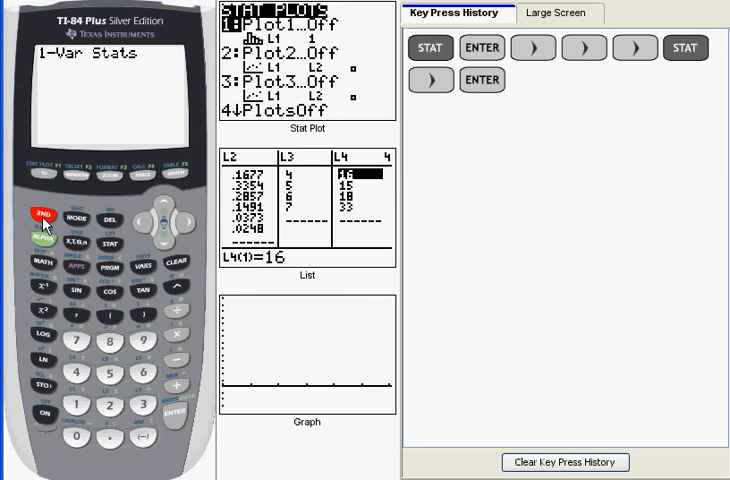
- Run 1-Var Stats L3,L4, showing mean 5.8293, σx 1.1562 and n=82
click(110, 406)
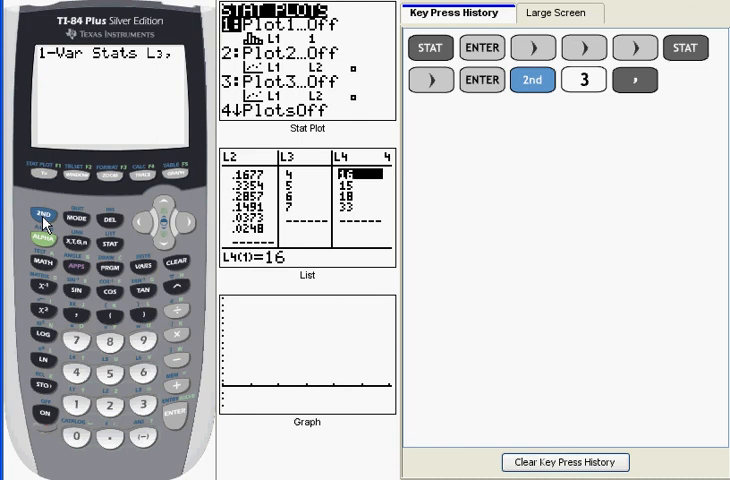
click(40, 222)
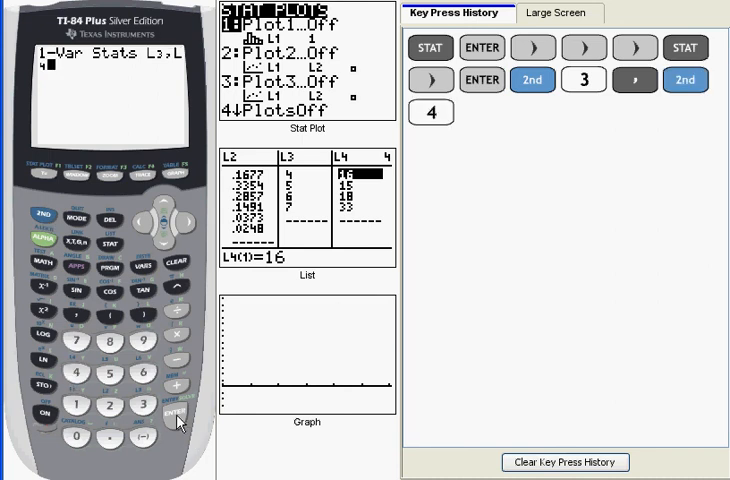
click(177, 418)
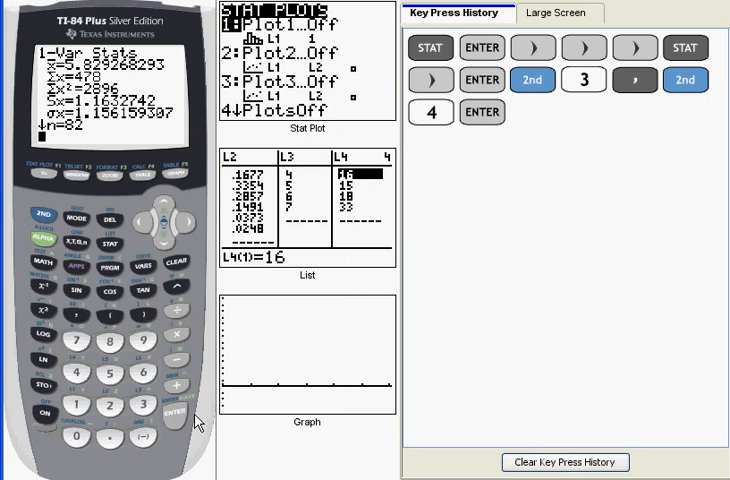
mouse_move(175, 67)
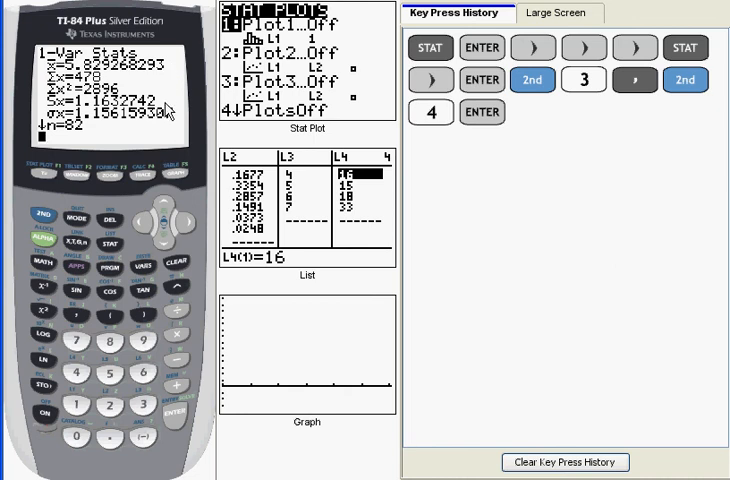
mouse_move(170, 113)
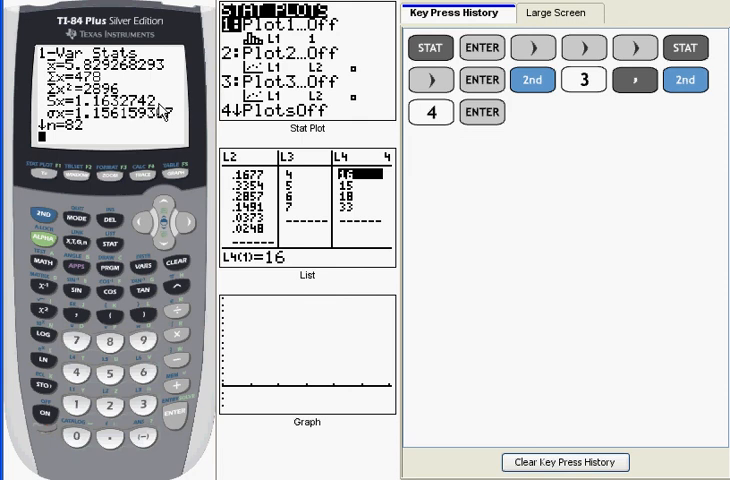
mouse_move(123, 130)
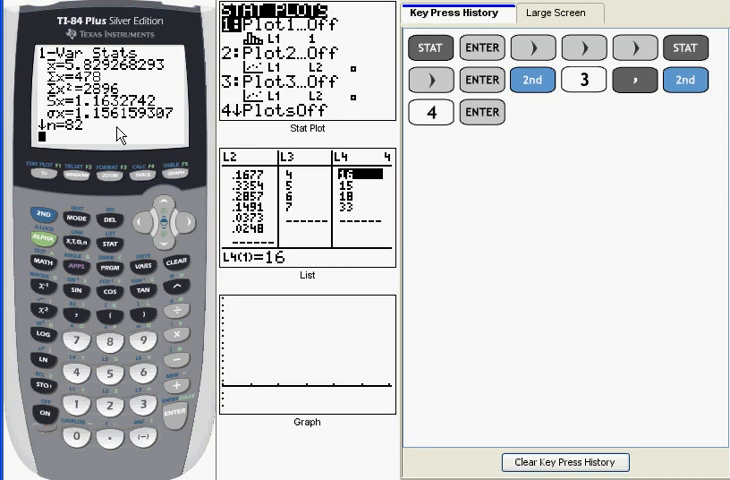
mouse_move(178, 127)
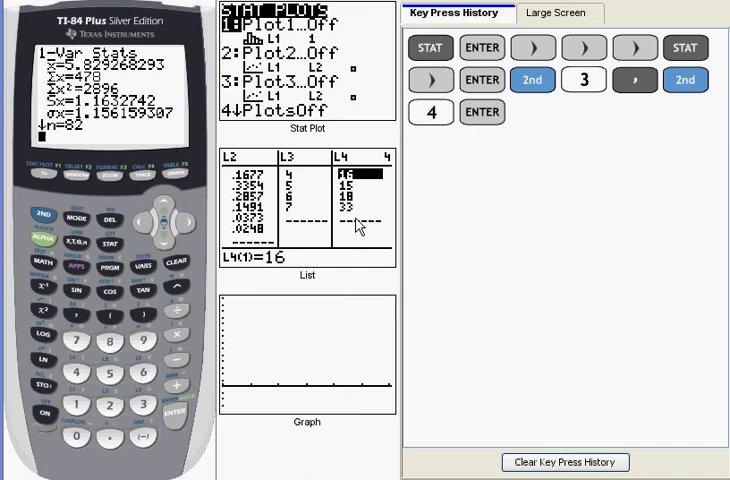
mouse_move(342, 223)
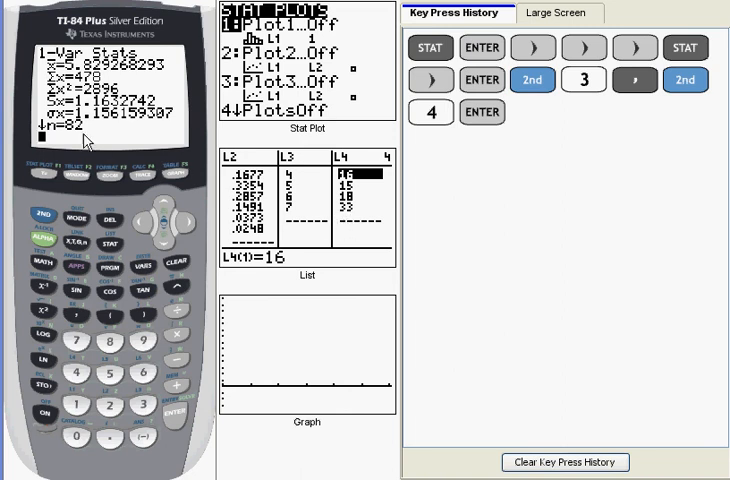
mouse_move(357, 186)
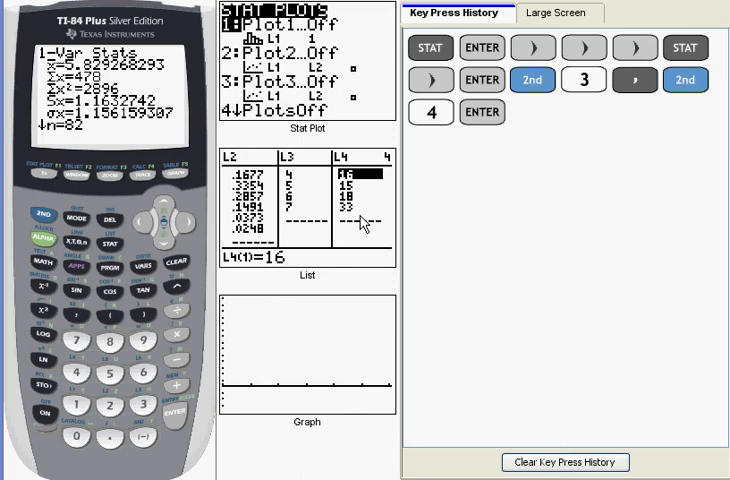
mouse_move(357, 230)
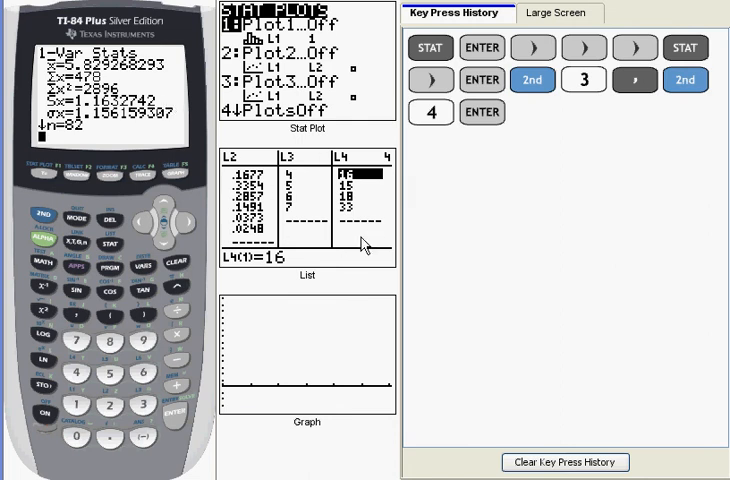
mouse_move(318, 208)
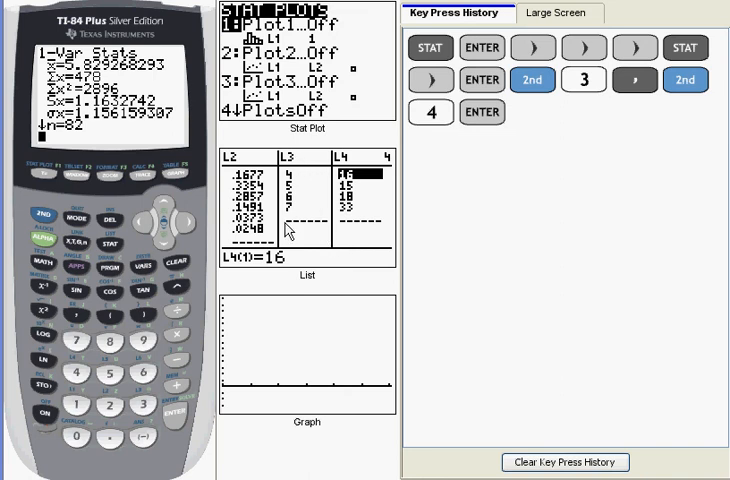
mouse_move(293, 232)
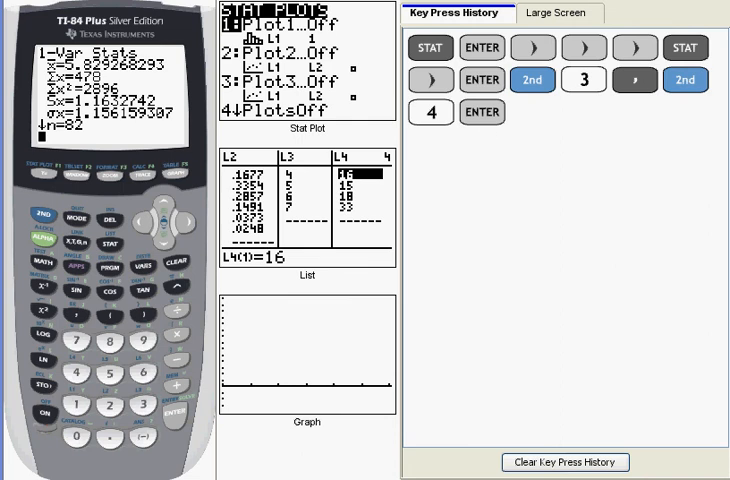
mouse_move(140, 107)
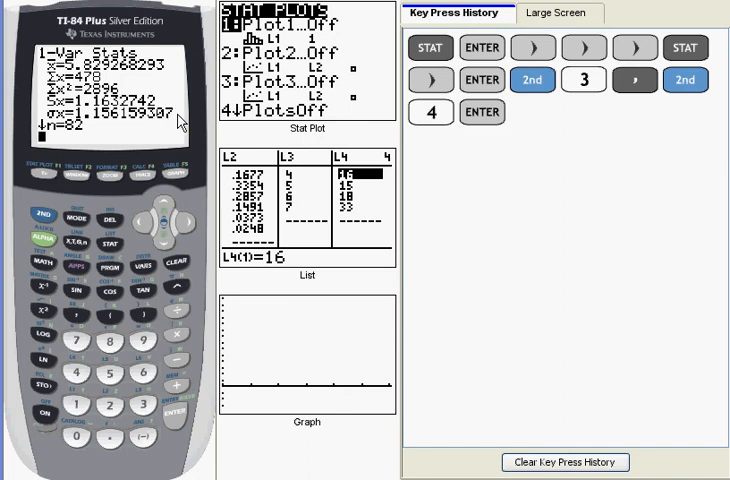
mouse_move(150, 123)
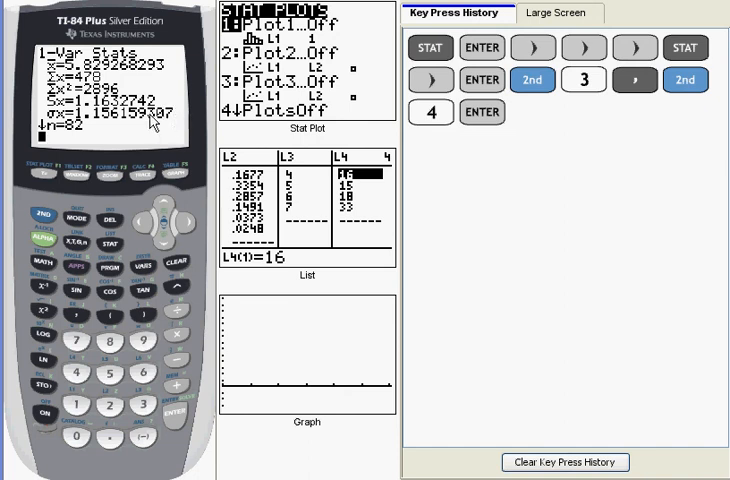